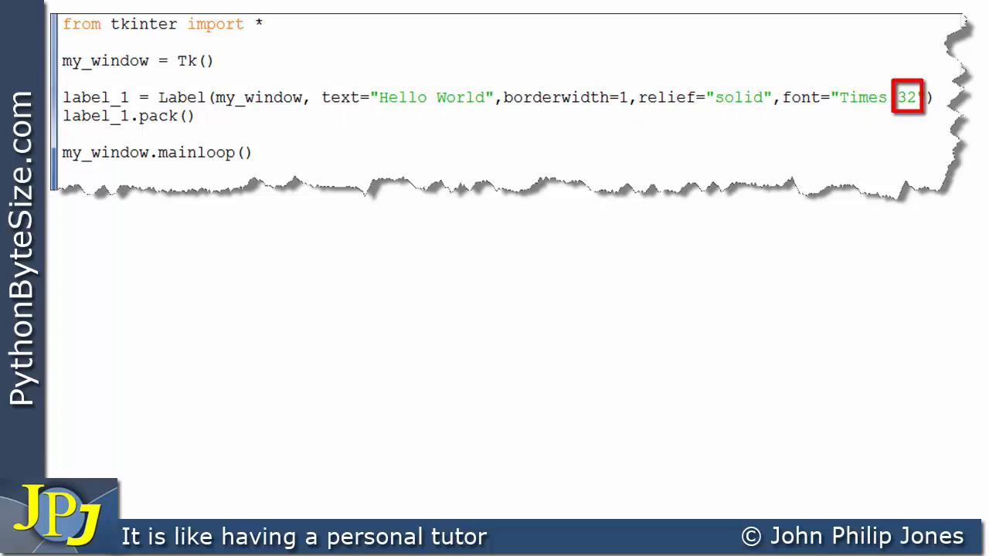
double_click(862, 97)
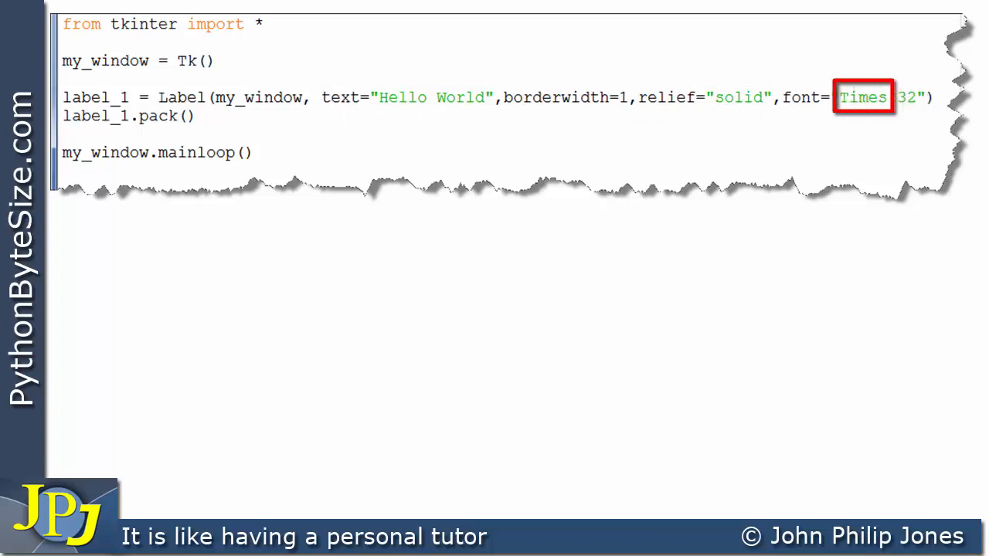